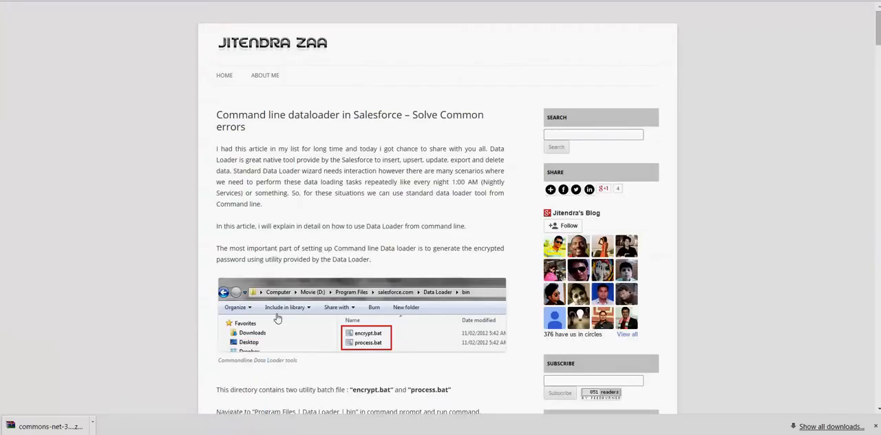
mouse_move(382, 225)
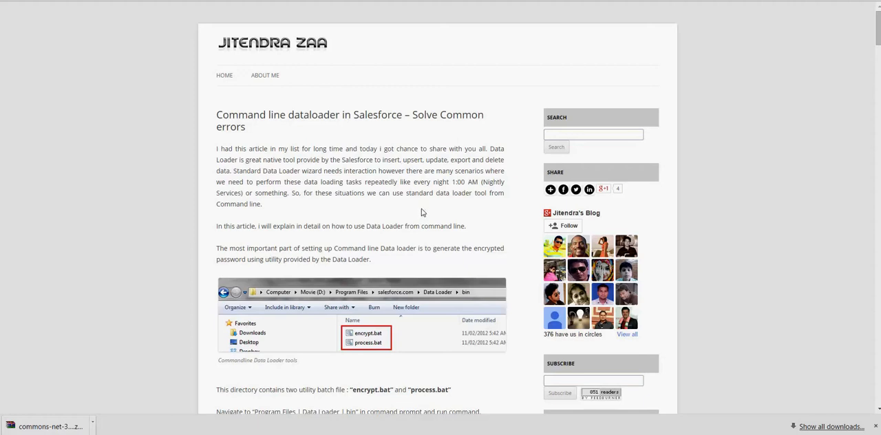
mouse_move(394, 220)
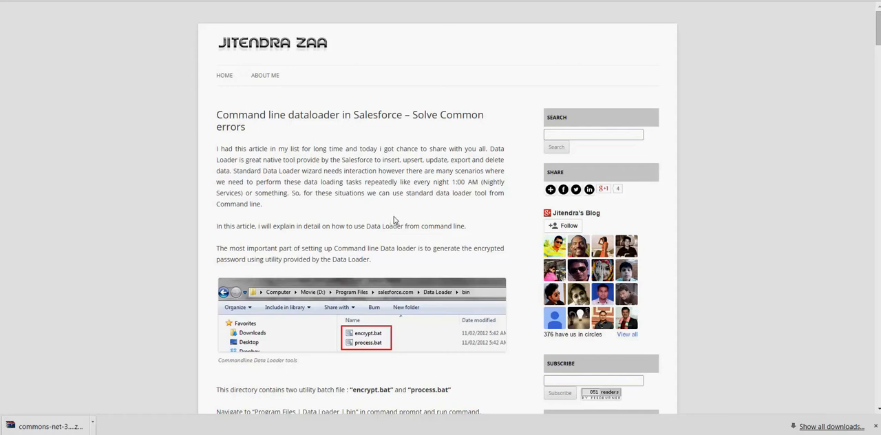
mouse_move(399, 216)
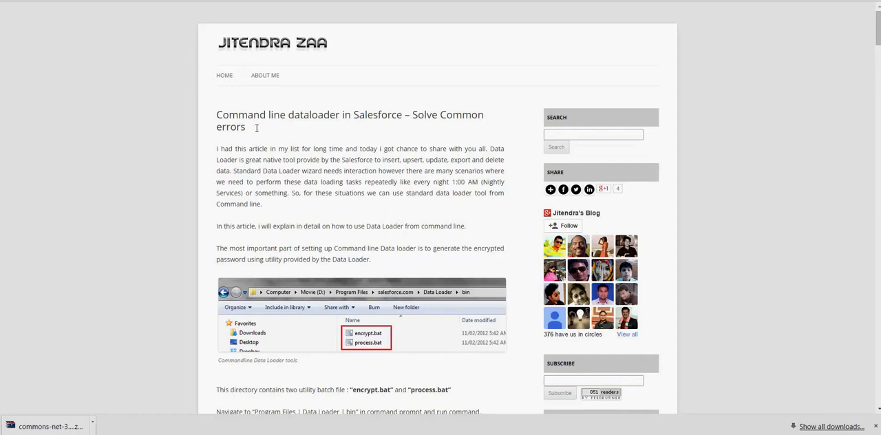
Highlight the article title and read down through the common-errors post.
drag(227, 114, 245, 127)
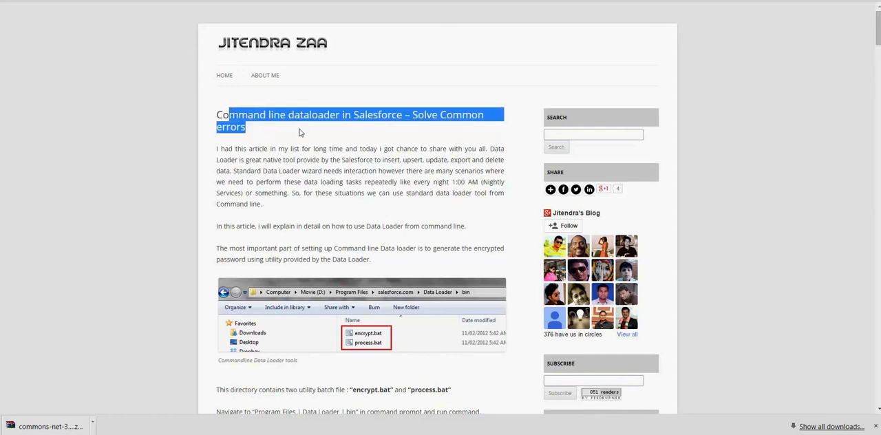
scroll(down, 3)
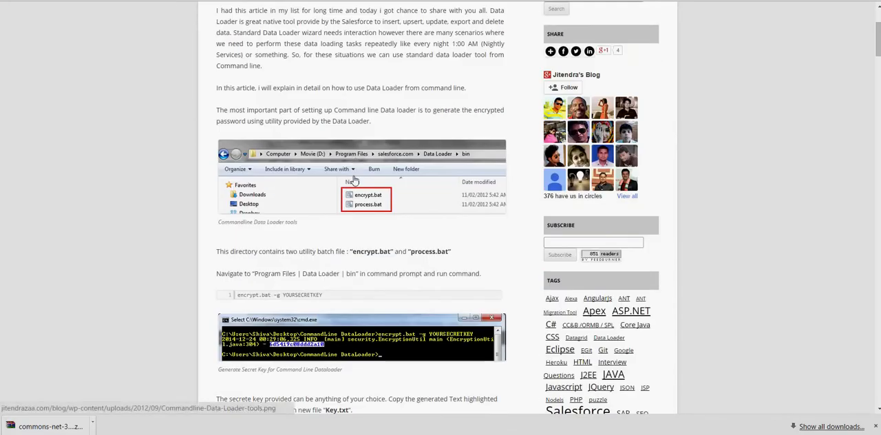
scroll(up, 3)
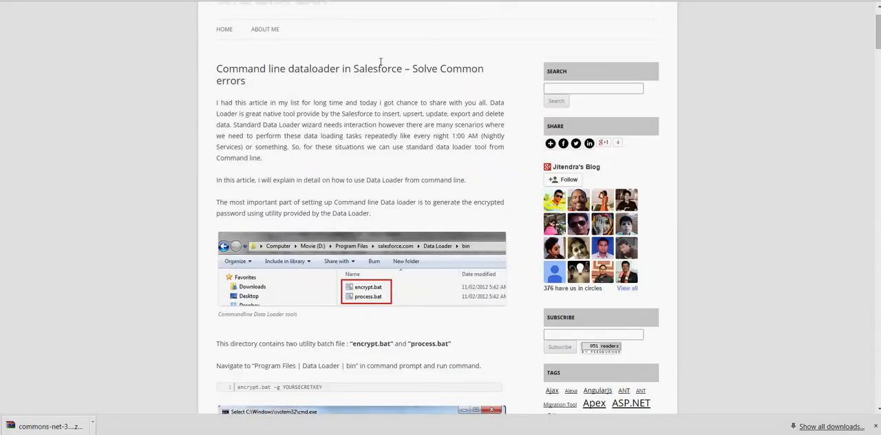
scroll(down, 3)
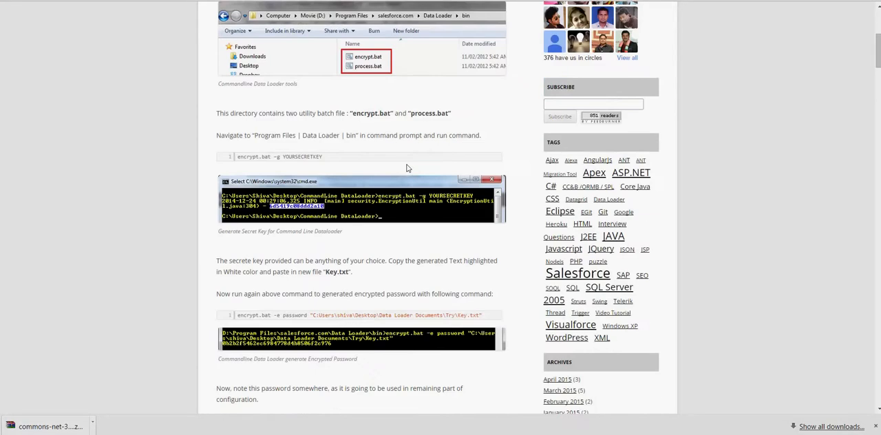
scroll(down, 3)
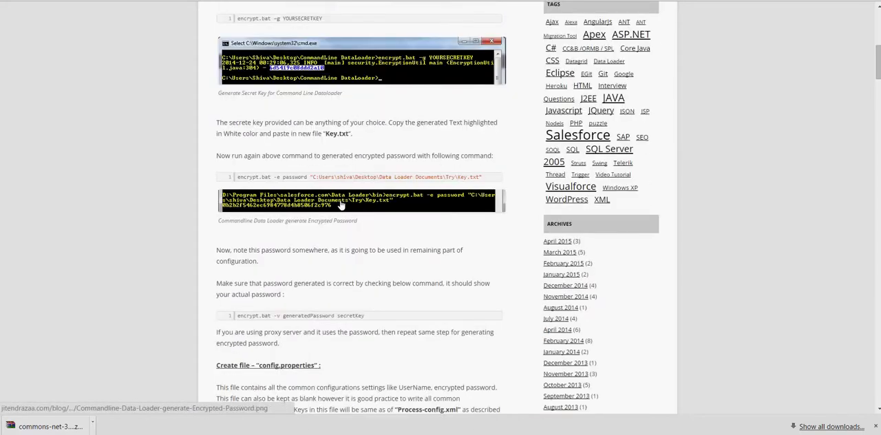
scroll(down, 3)
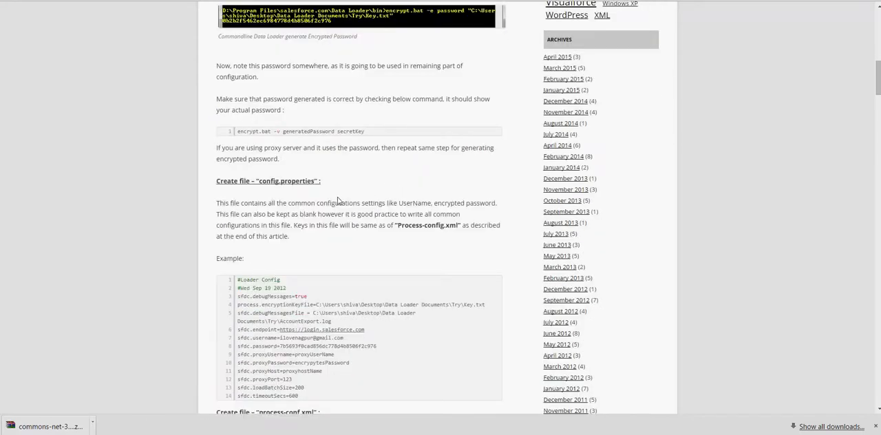
scroll(down, 3)
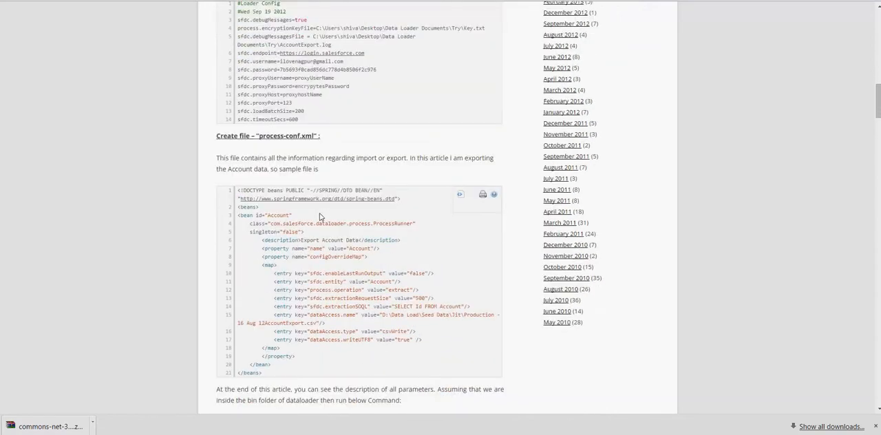
scroll(down, 3)
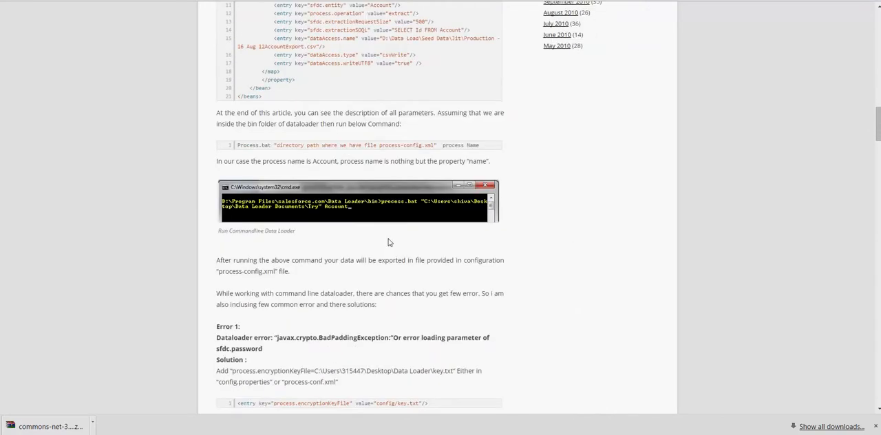
Continue through the parameter table to the related posts on scheduling the command-line dataloader.
scroll(down, 3)
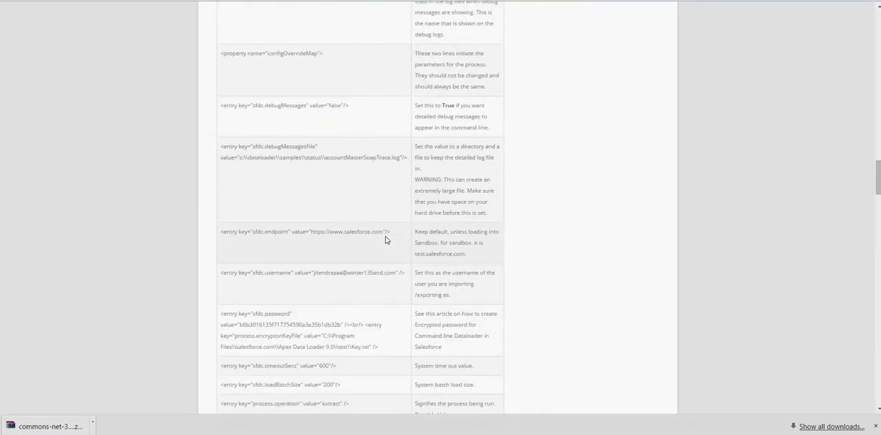
scroll(down, 3)
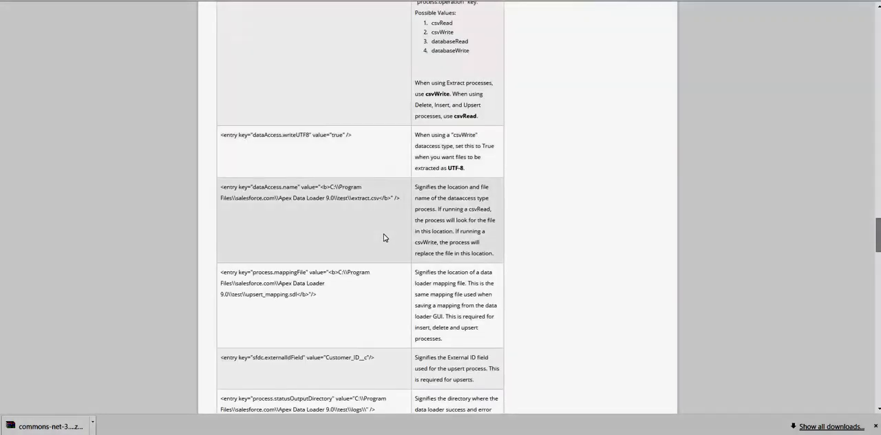
scroll(down, 3)
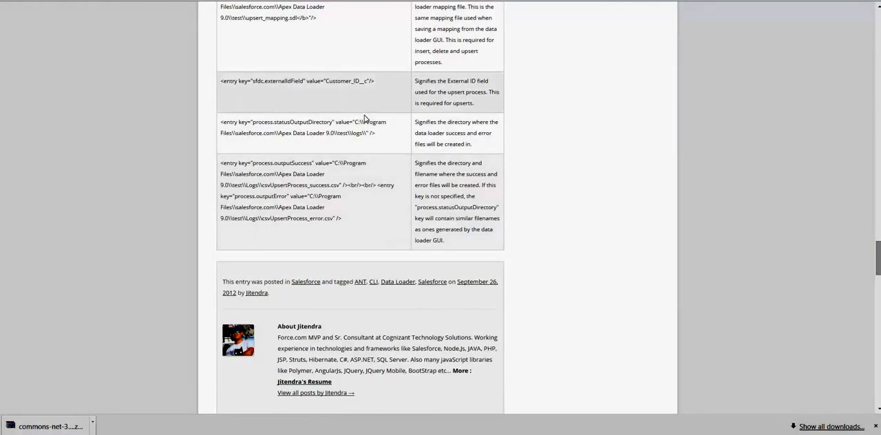
mouse_move(206, 168)
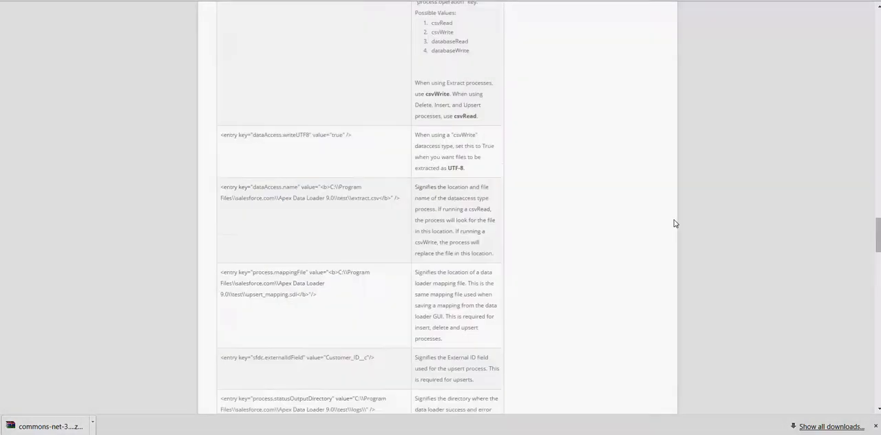
scroll(down, 3)
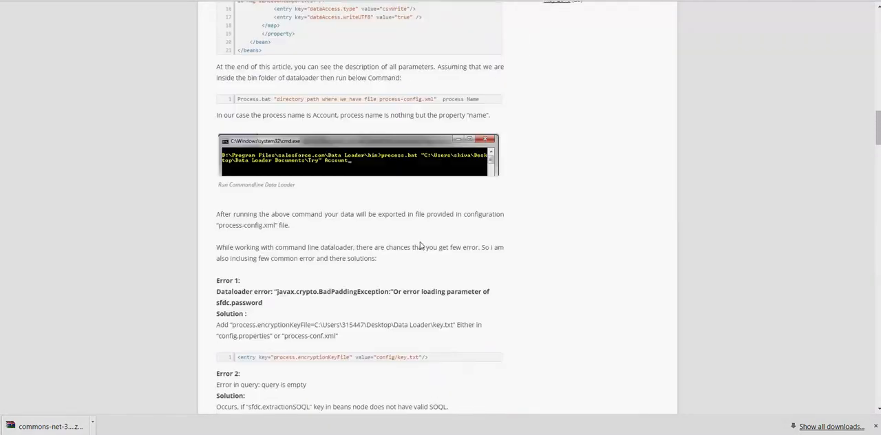
scroll(up, 3)
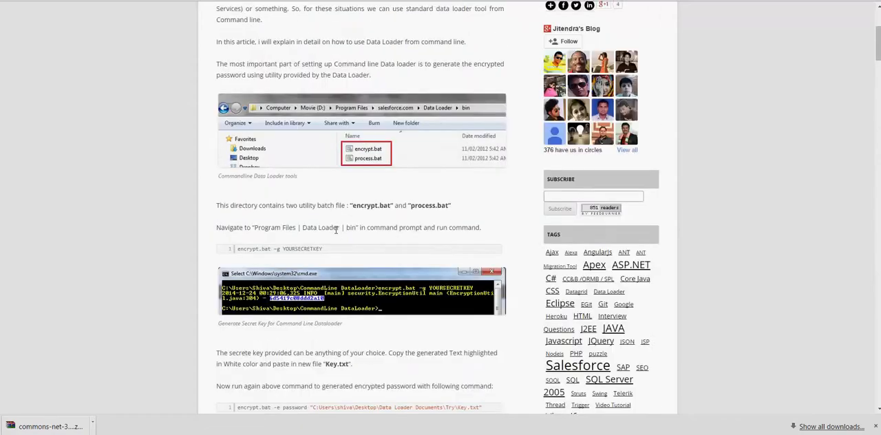
scroll(down, 3)
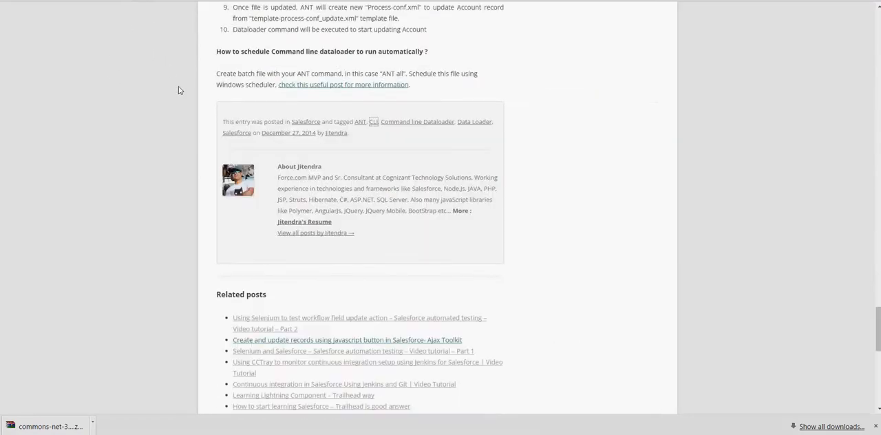
Return to the top of the ANT automation article, clear the highlight and select part of the title.
scroll(up, 3)
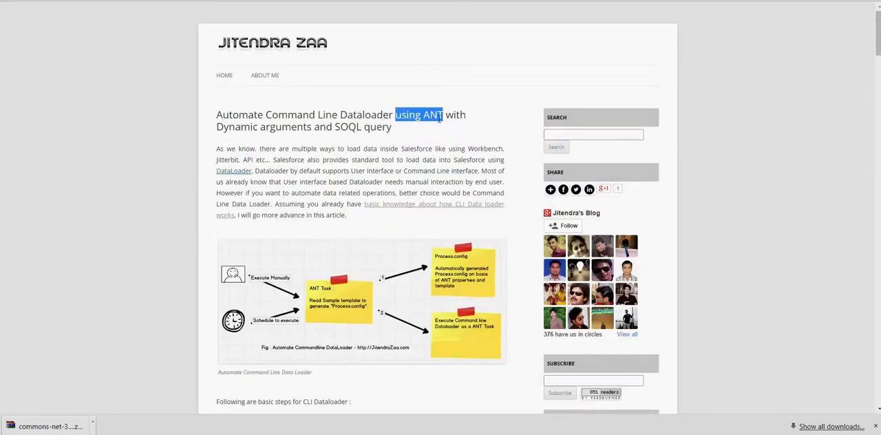
mouse_move(421, 135)
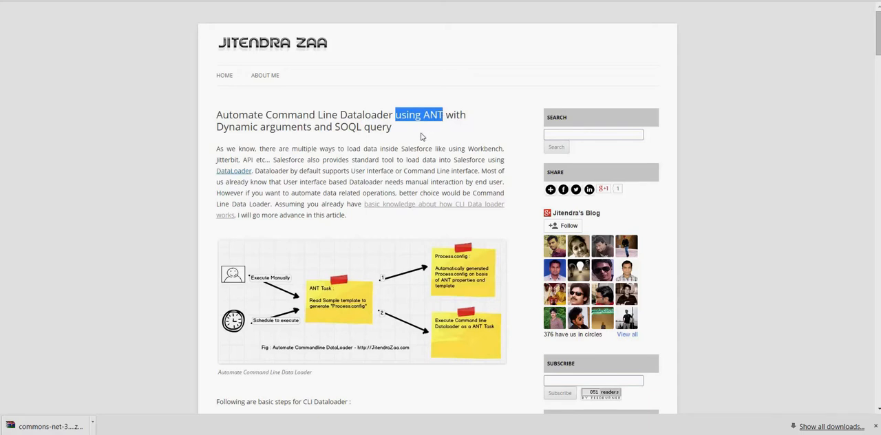
click(295, 114)
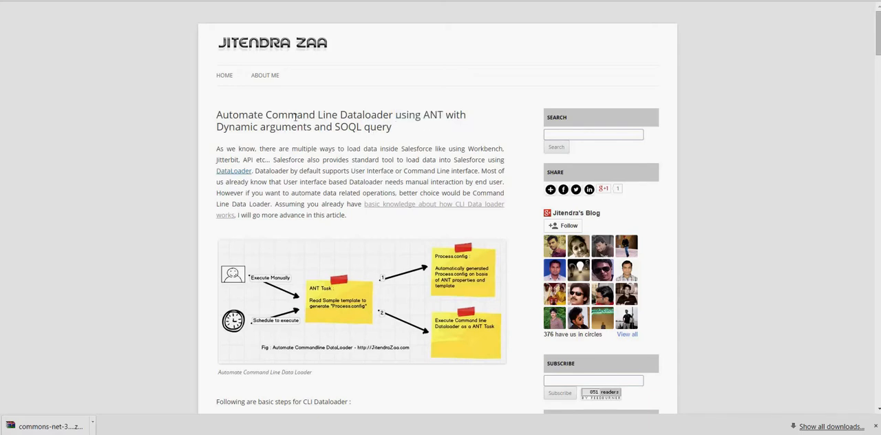
drag(296, 114, 352, 114)
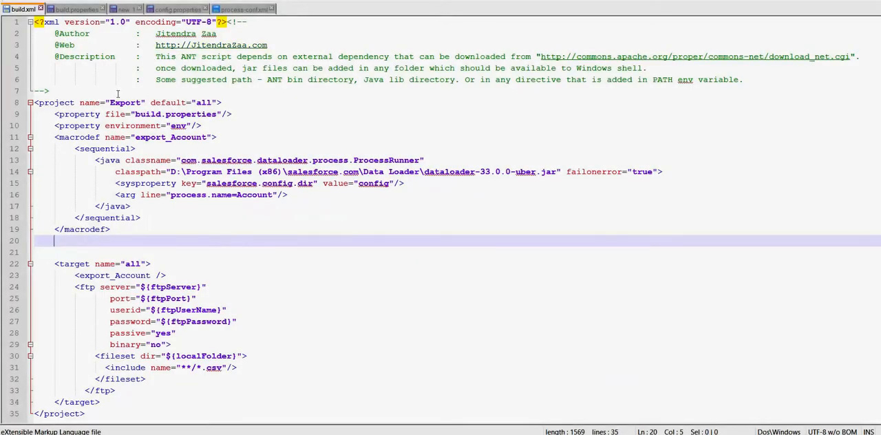
mouse_move(245, 8)
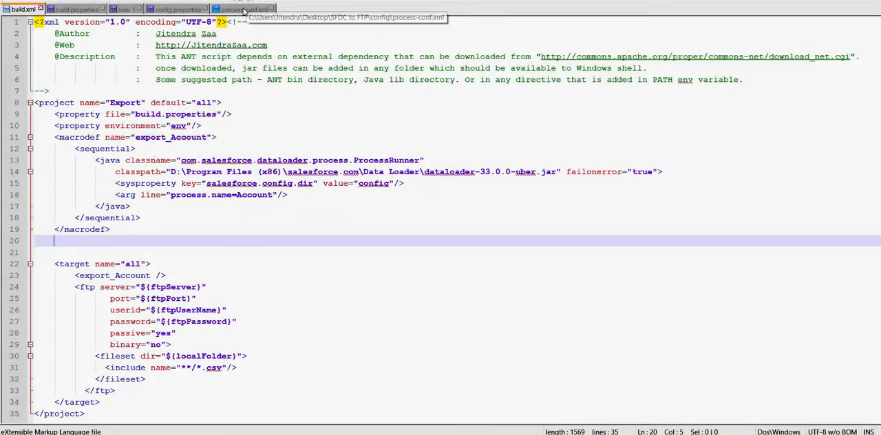
Show process-conf.xml and select its contents with the Account export settings.
click(243, 8)
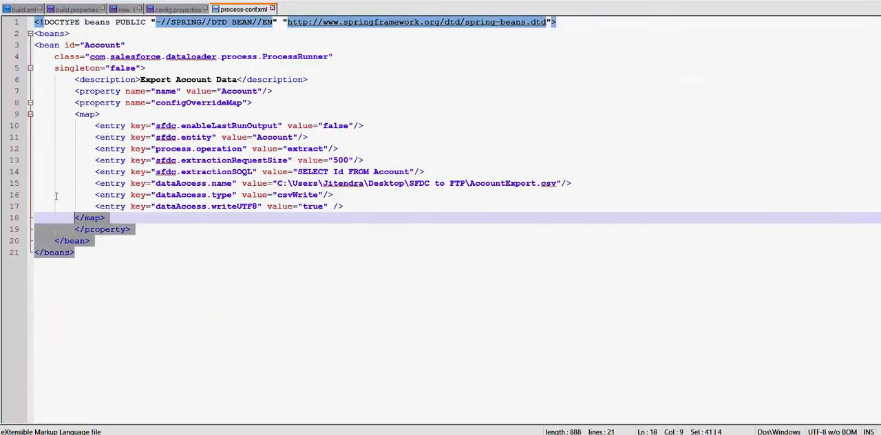
key(ctrl+a)
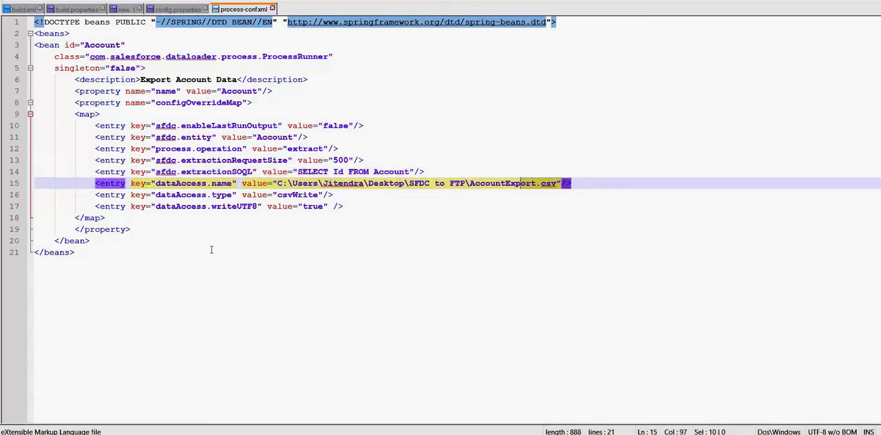
mouse_move(263, 248)
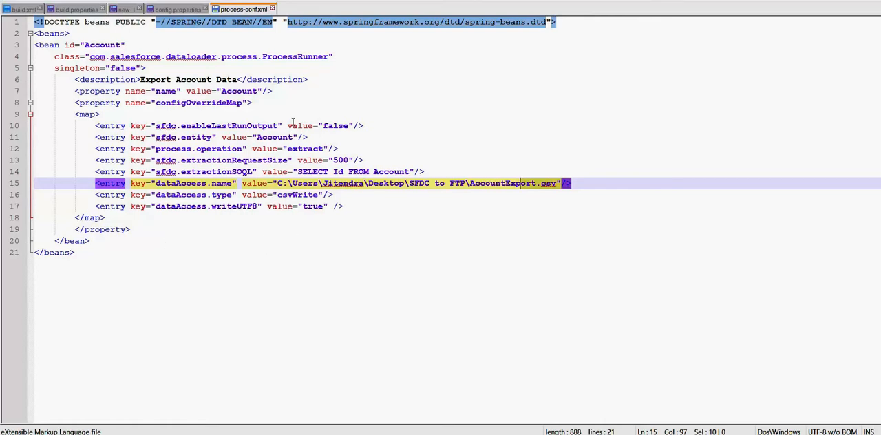
mouse_move(308, 104)
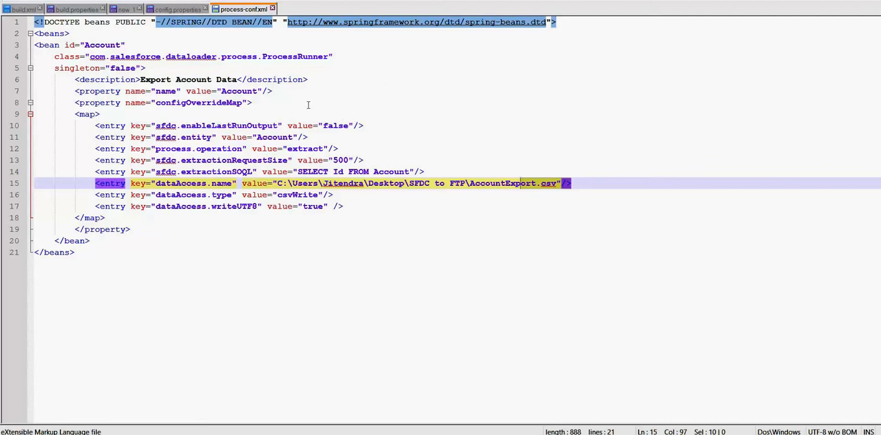
mouse_move(182, 8)
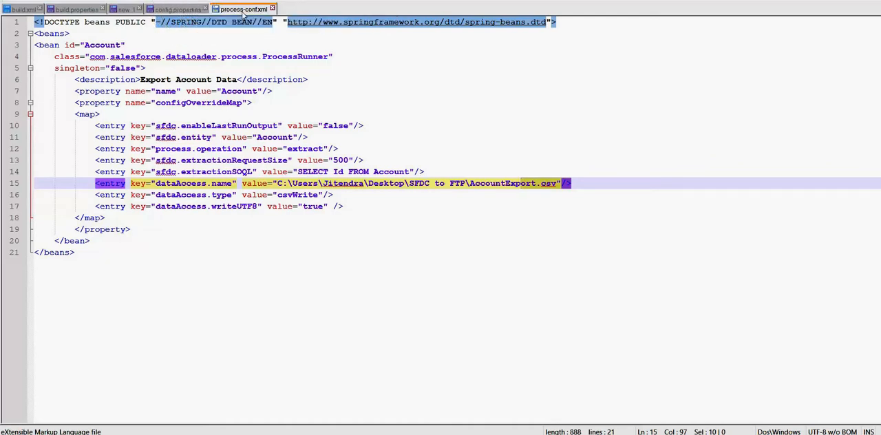
mouse_move(19, 12)
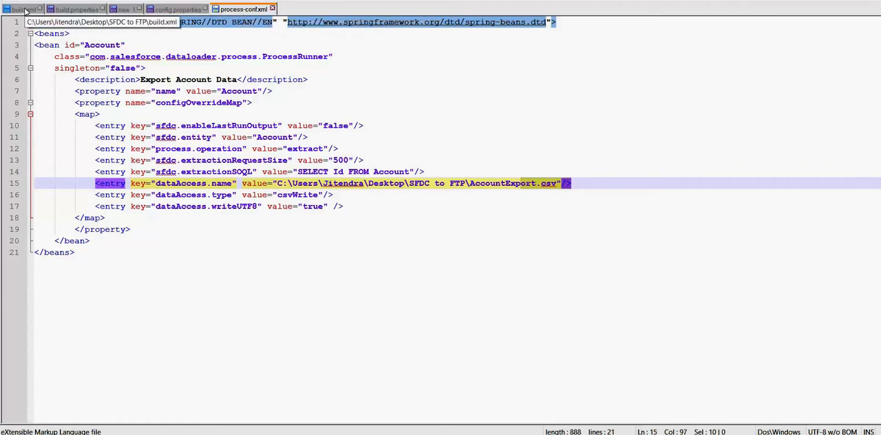
click(17, 11)
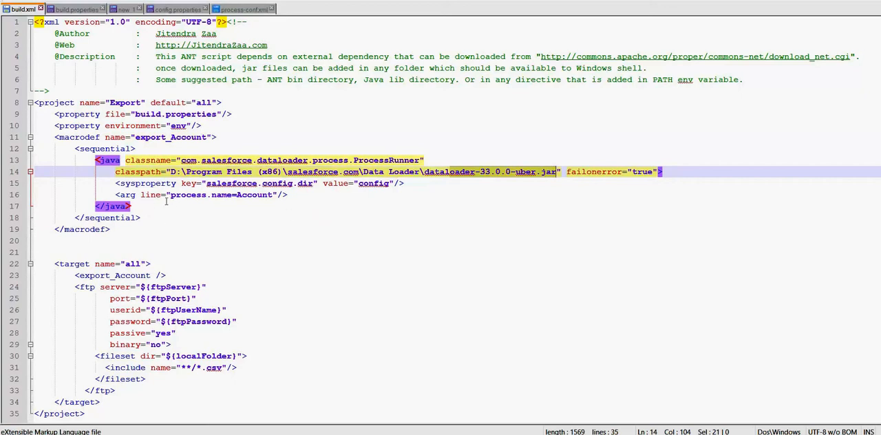
click(124, 217)
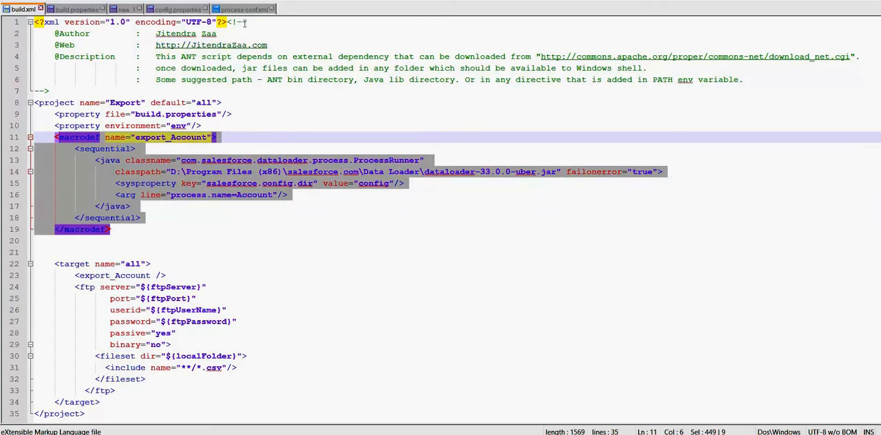
click(243, 8)
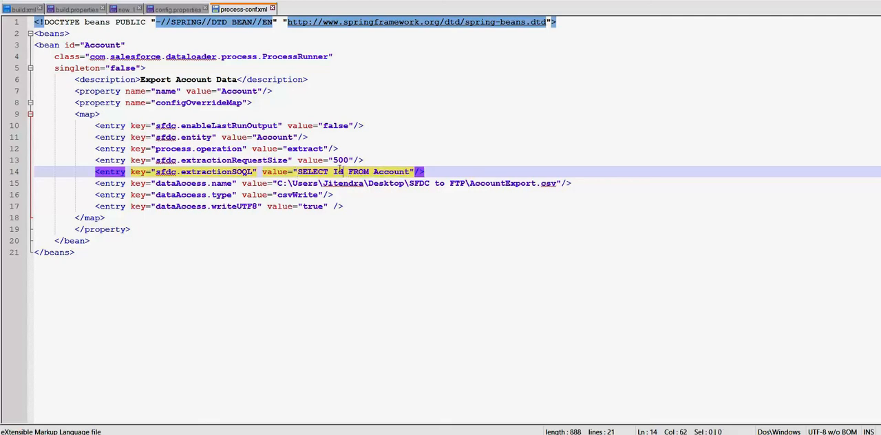
Select the queried Id field in the SOQL line, then return to build.xml.
double_click(338, 170)
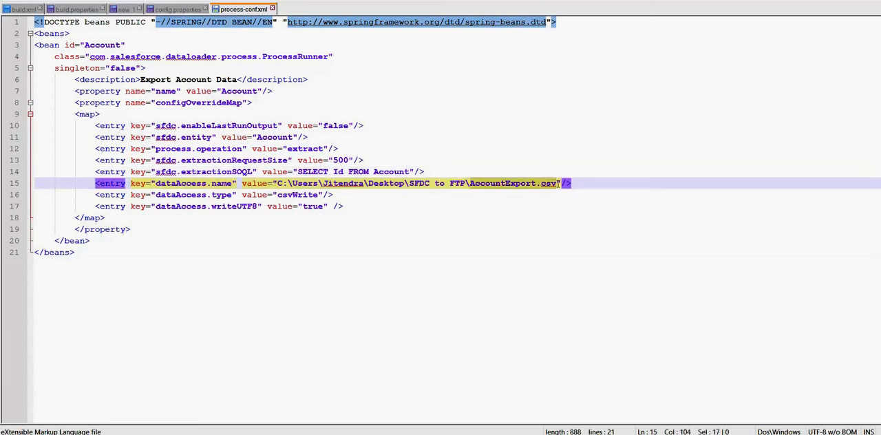
mouse_move(530, 170)
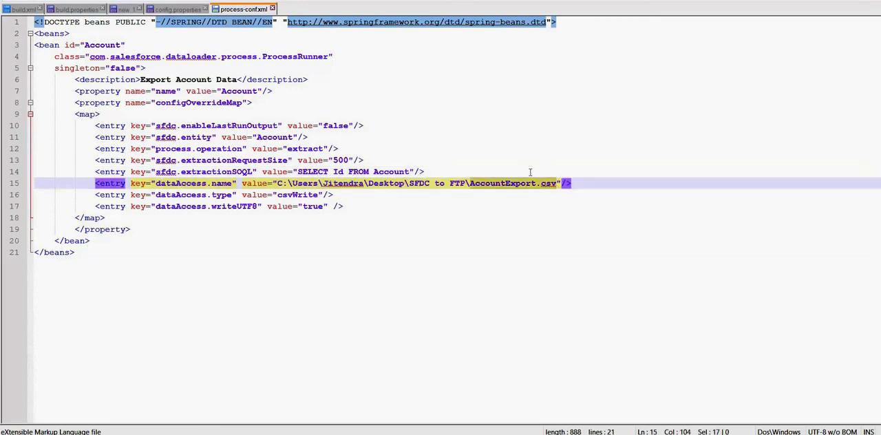
mouse_move(508, 210)
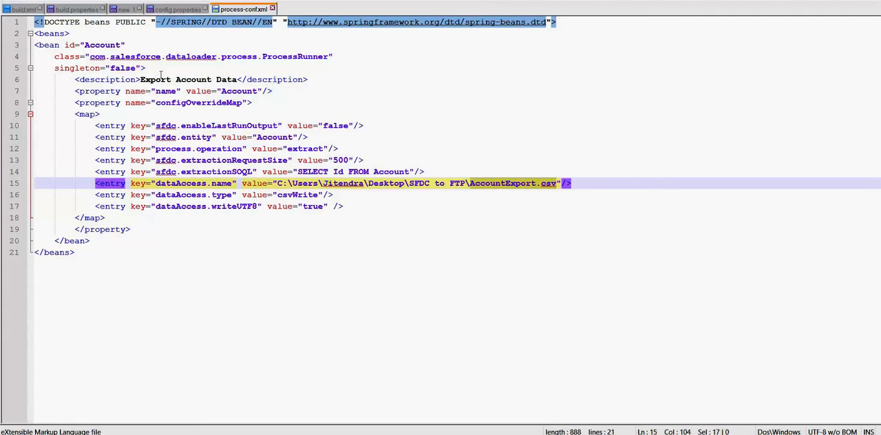
click(21, 8)
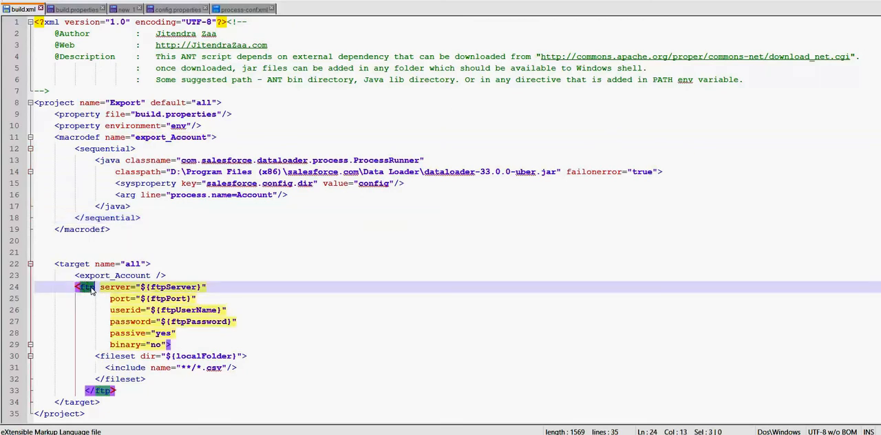
mouse_move(91, 291)
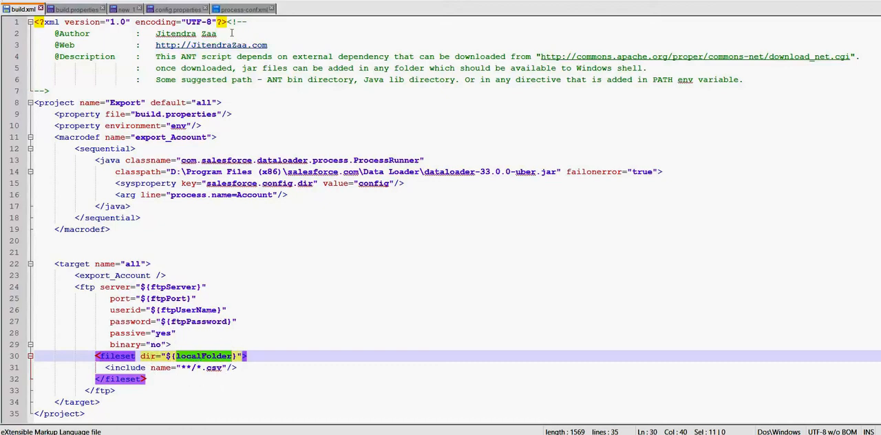
Show build.properties with the FTP server, port, username, password and local folder.
click(74, 8)
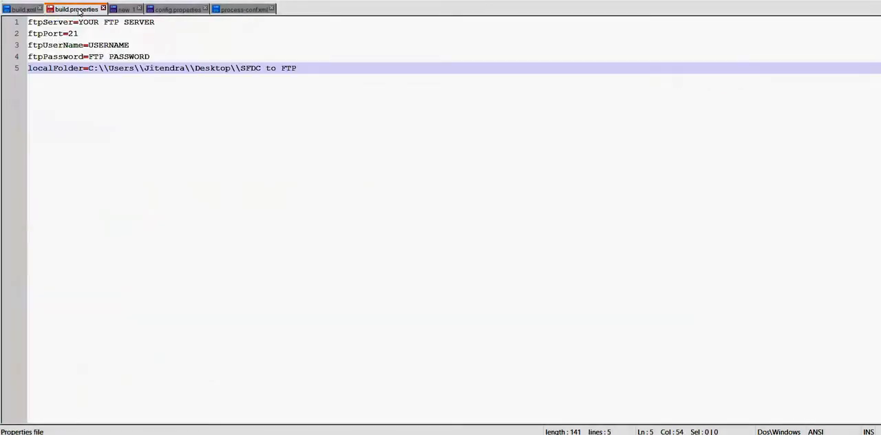
Return to build.xml where the ftp task reads values from build.properties.
click(19, 11)
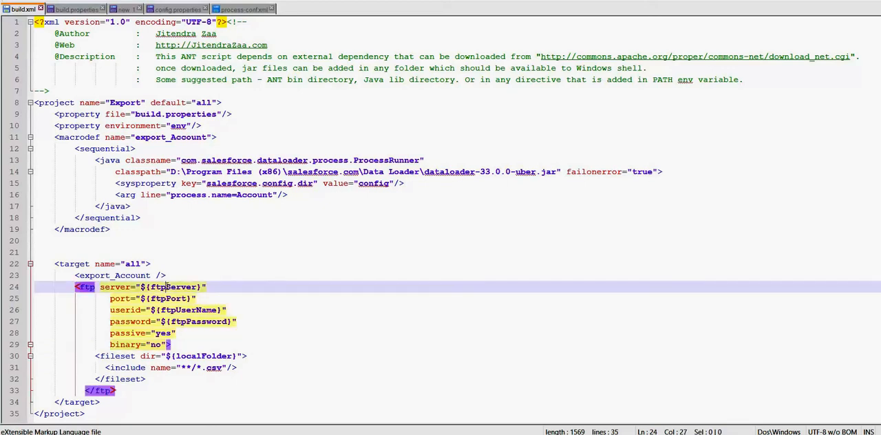
Select the ftp task's tag name in build.xml.
double_click(172, 286)
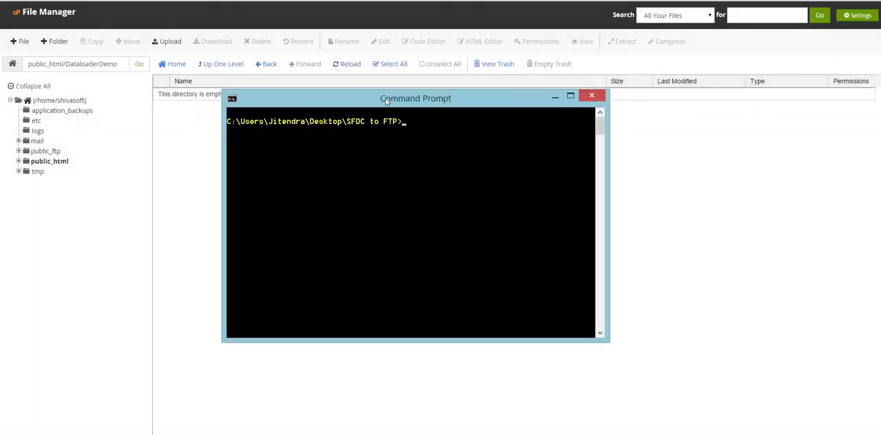
Move the Command Prompt window over the empty DataloaderDemo folder view.
drag(416, 97, 435, 140)
text(AN)
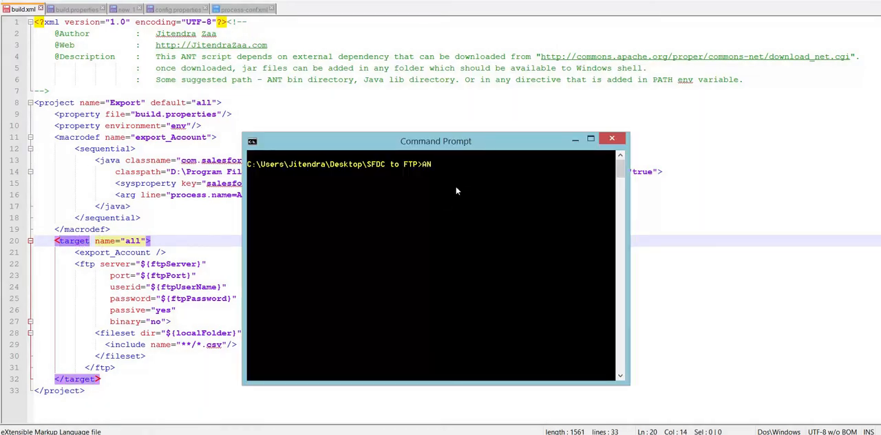
Reposition the Command Prompt before running the Ant build in the SFDC to FTP folder.
drag(435, 140, 544, 91)
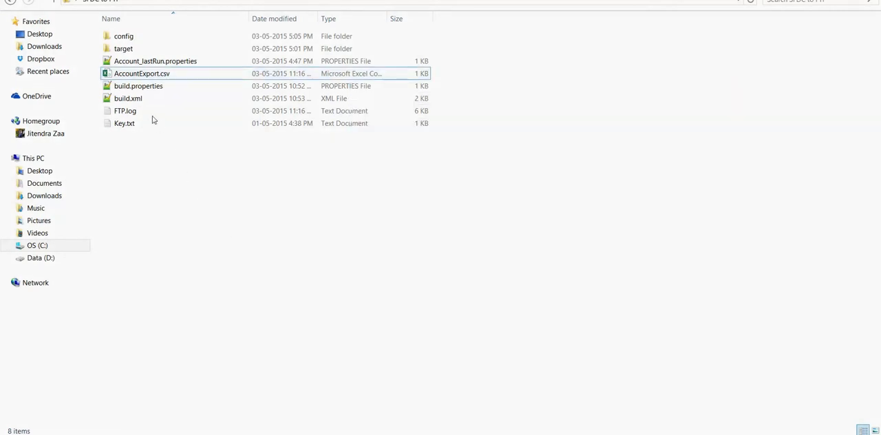
Switch from File Explorer back to build.xml in Notepad++.
click(140, 73)
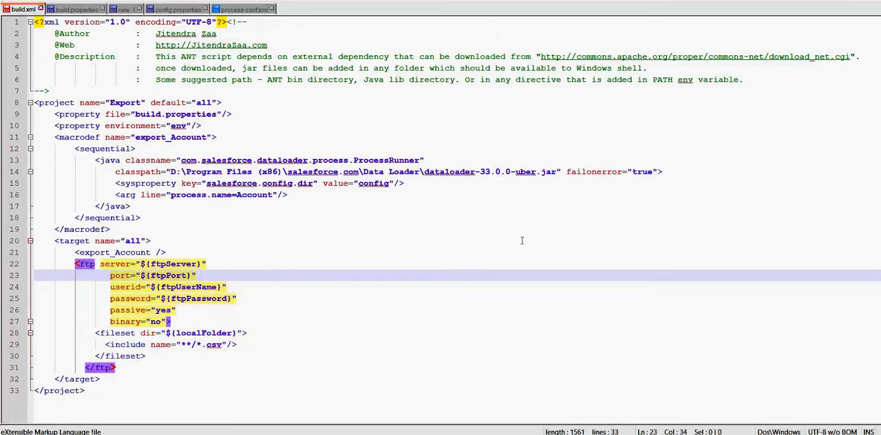
Run ANT in Command Prompt and watch the build log show Data Loader initialising.
click(218, 229)
text(ANT)
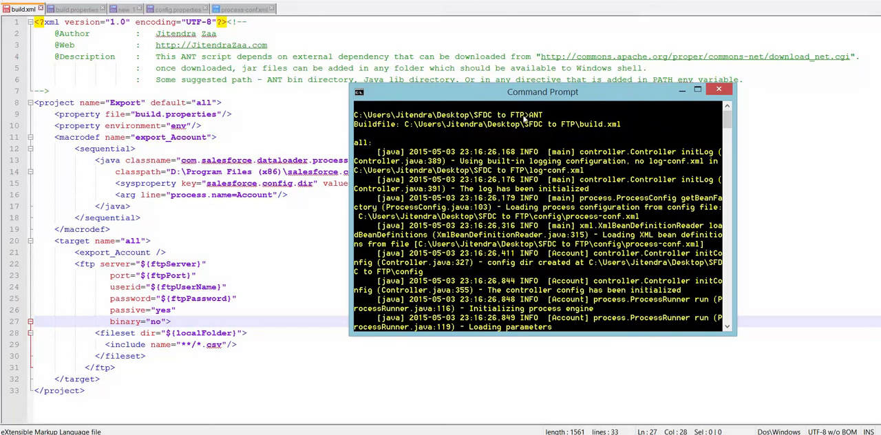
drag(543, 91, 465, 77)
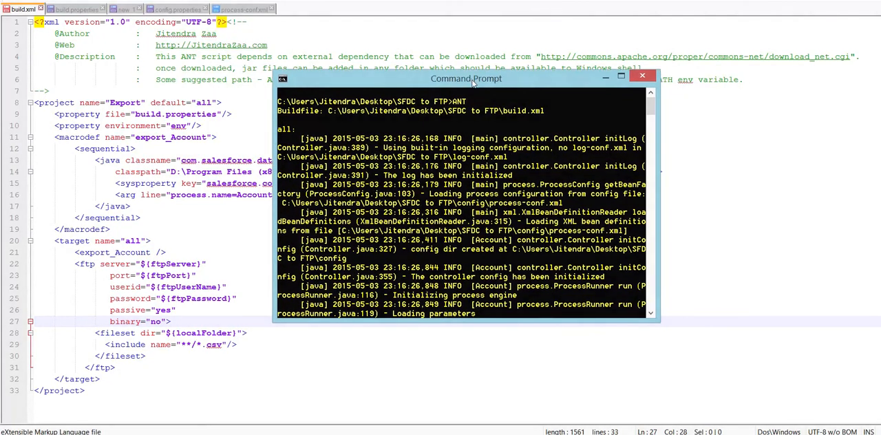